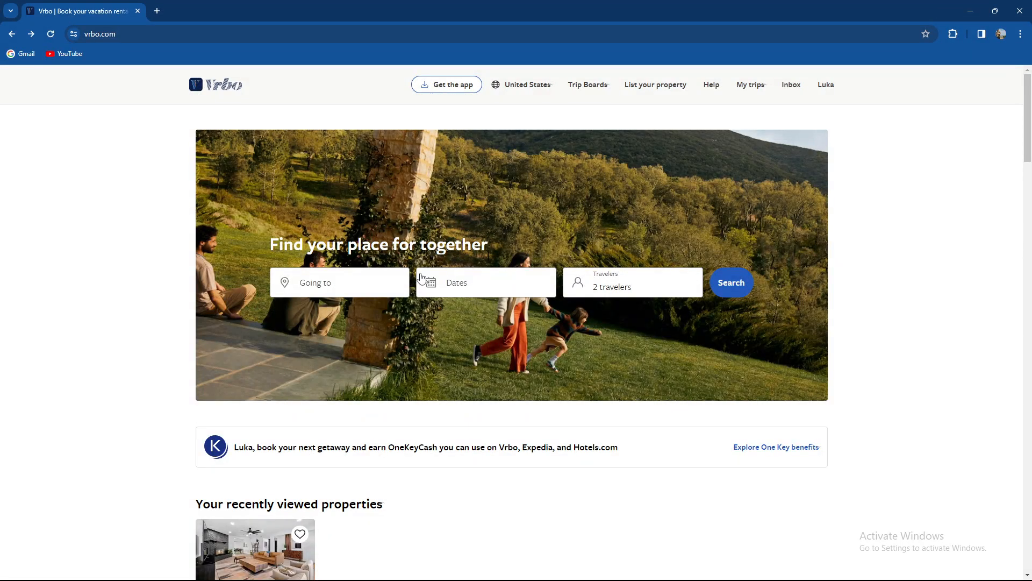
mouse_move(462, 259)
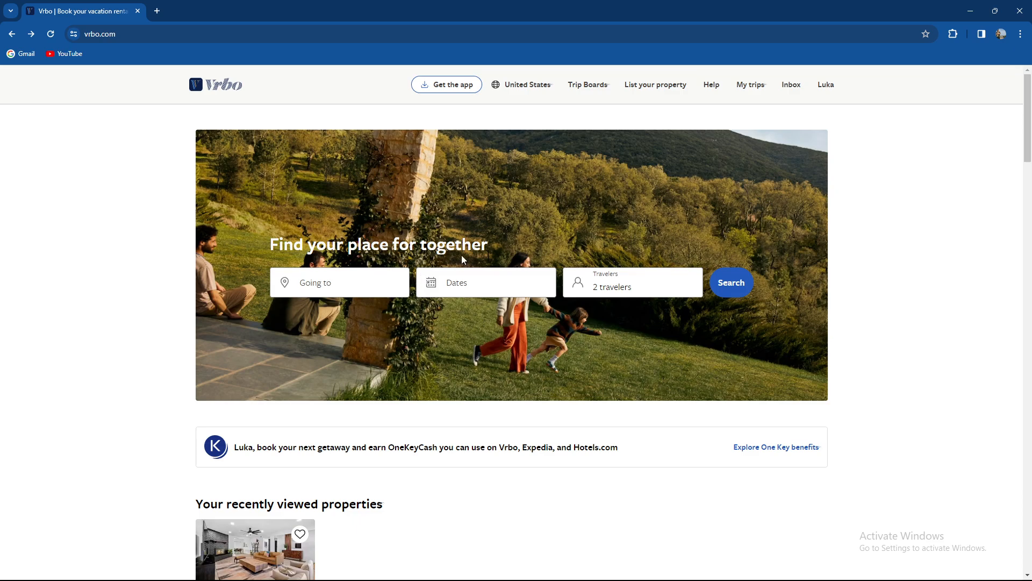
scroll("down", 3)
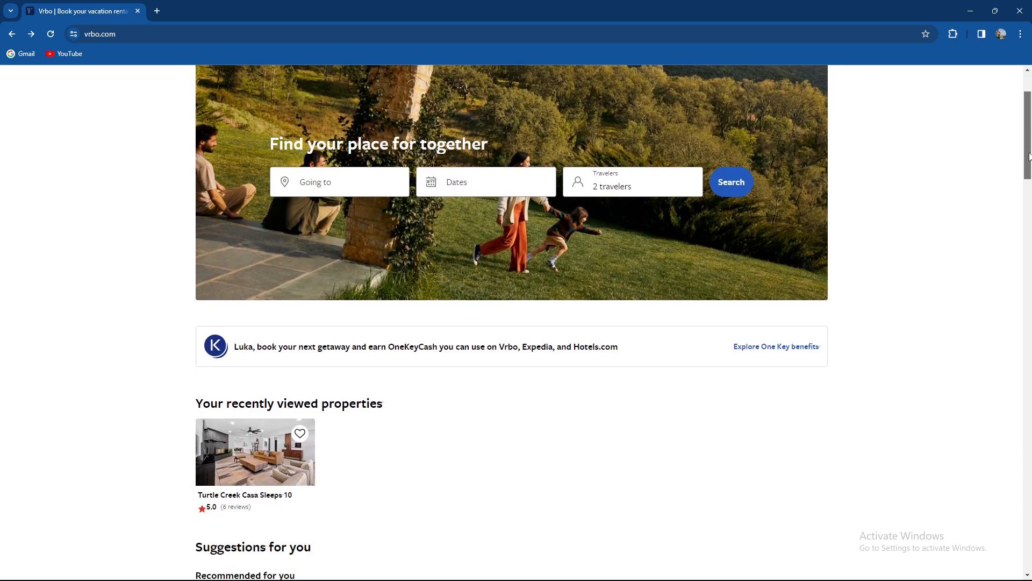
scroll("down", 3)
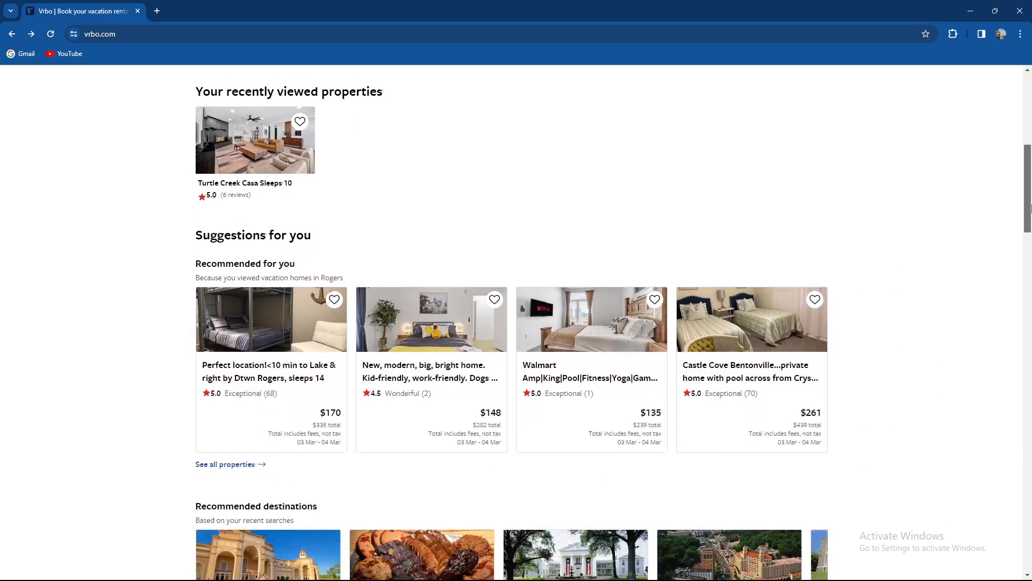
scroll("down", 3)
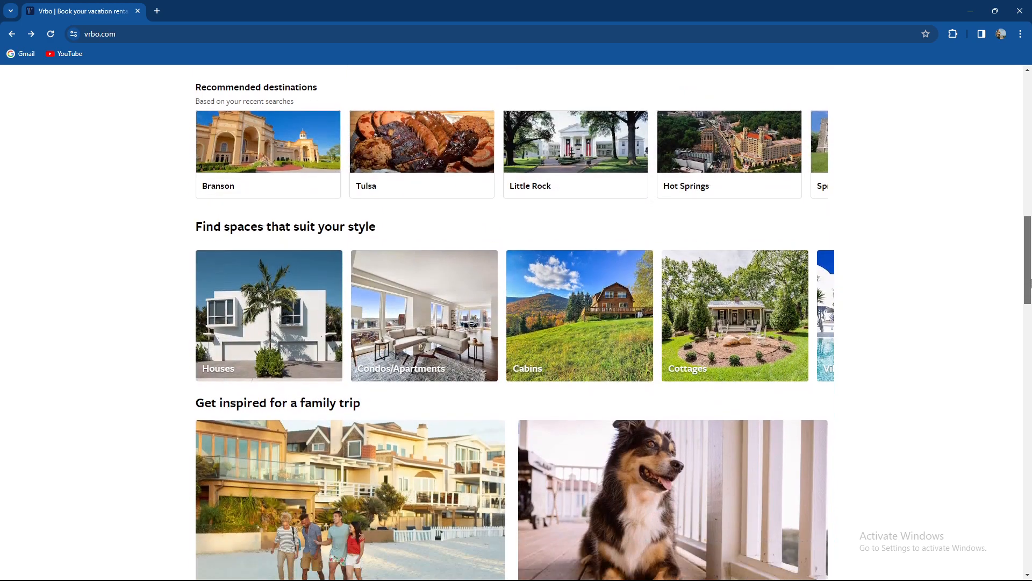
scroll("down", 3)
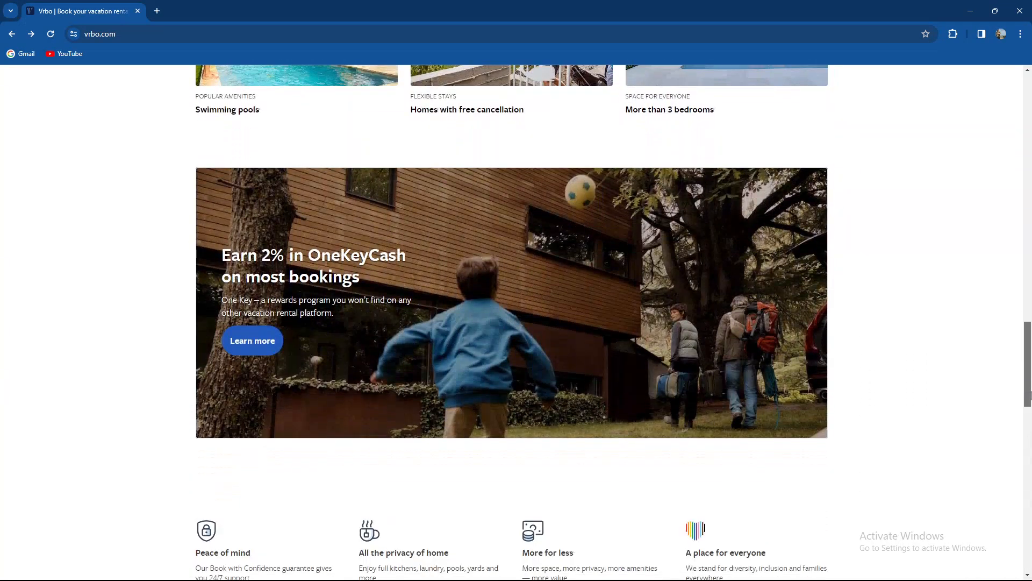
scroll("down", 3)
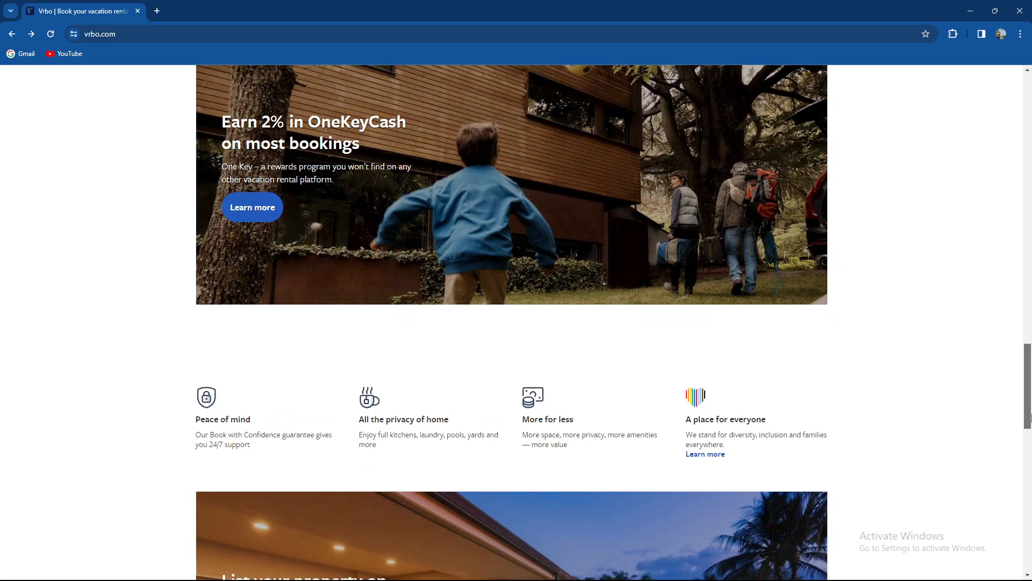
scroll("up", 3)
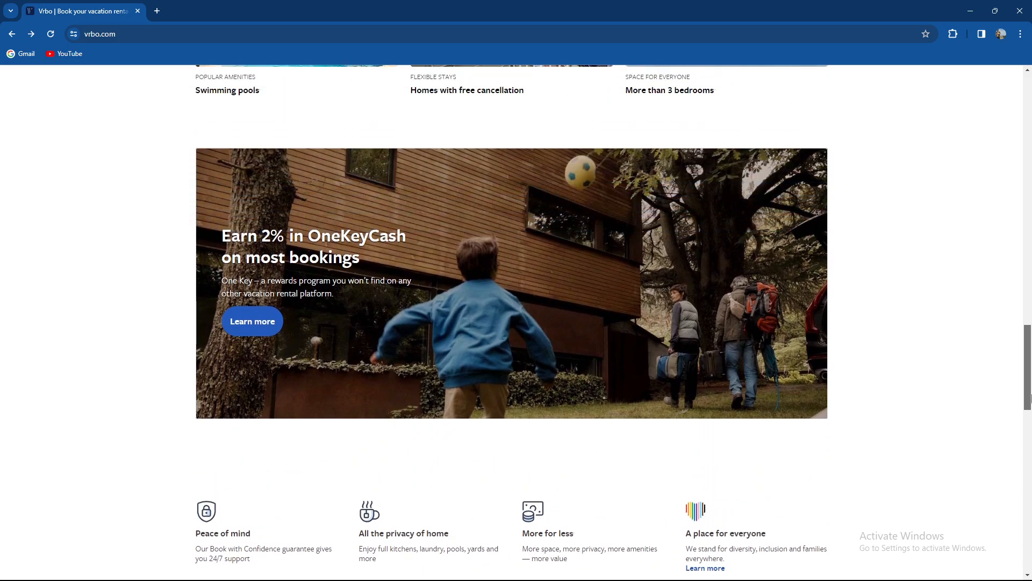
scroll("up", 3)
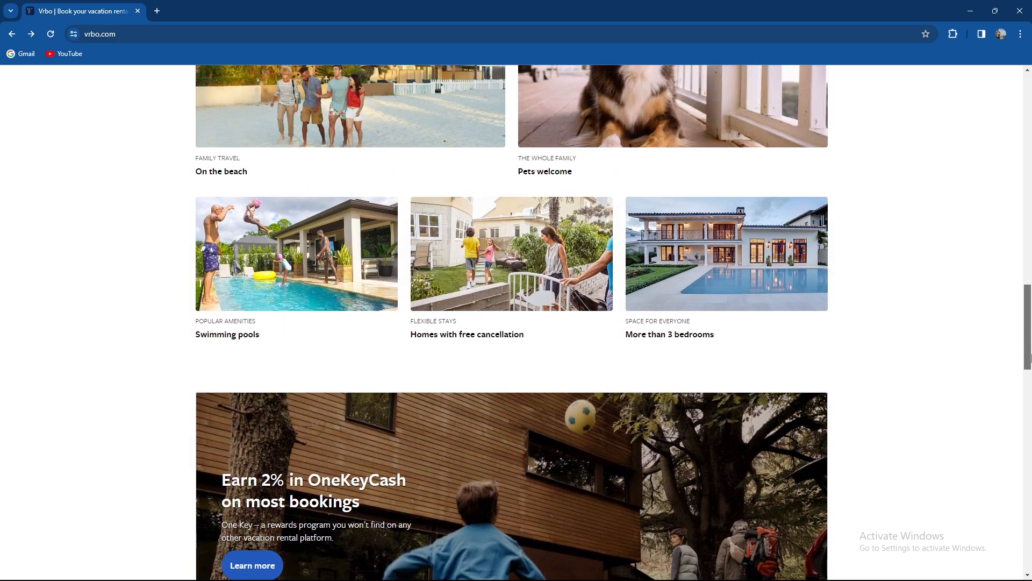
scroll("up", 3)
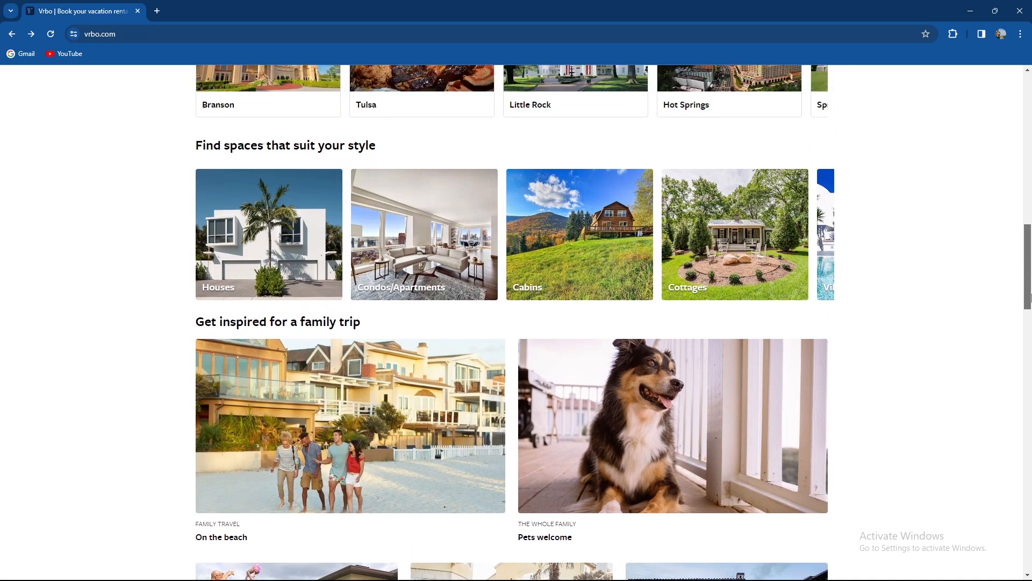
scroll("up", 3)
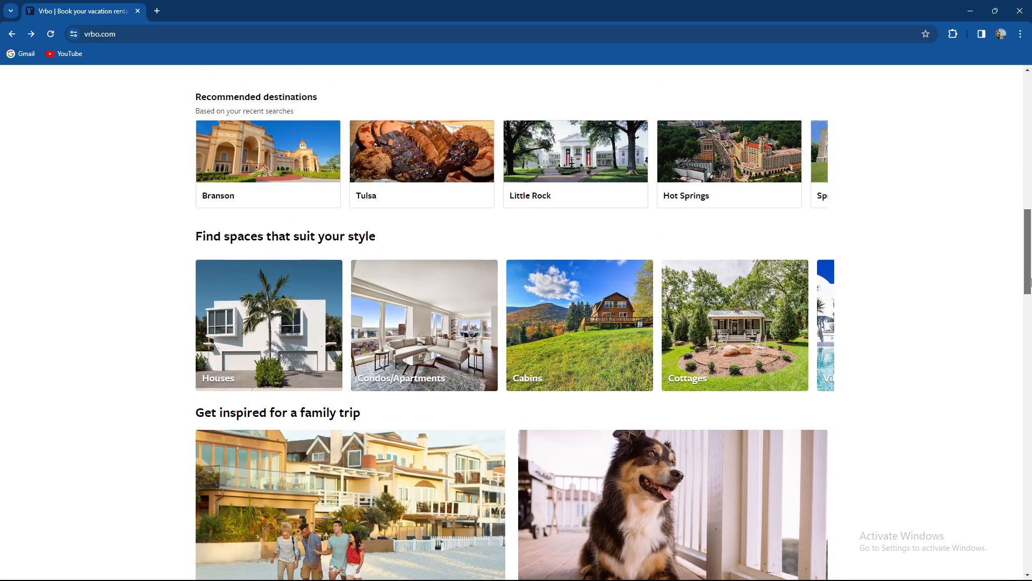
scroll("up", 3)
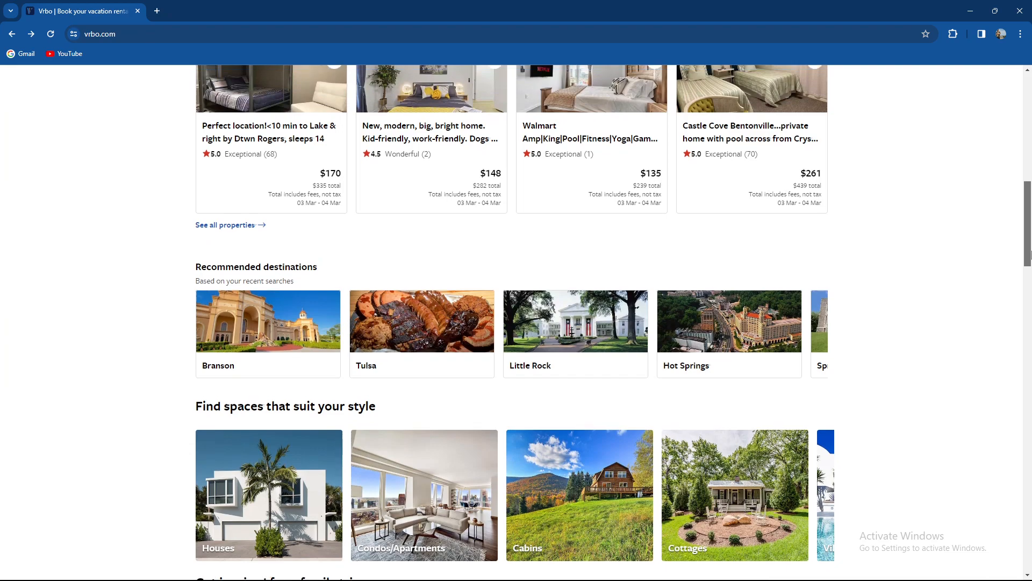
scroll("up", 3)
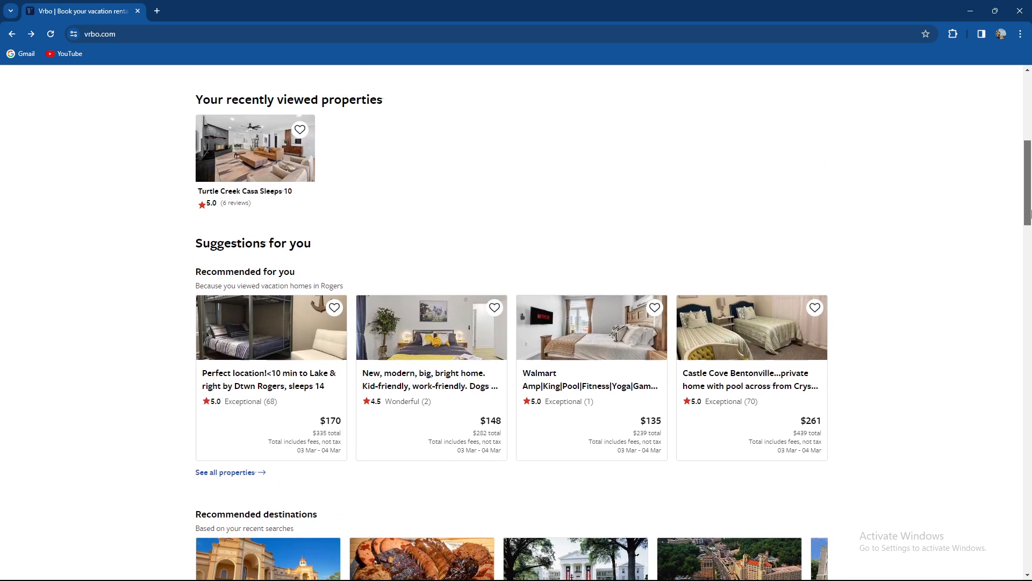
scroll("up", 3)
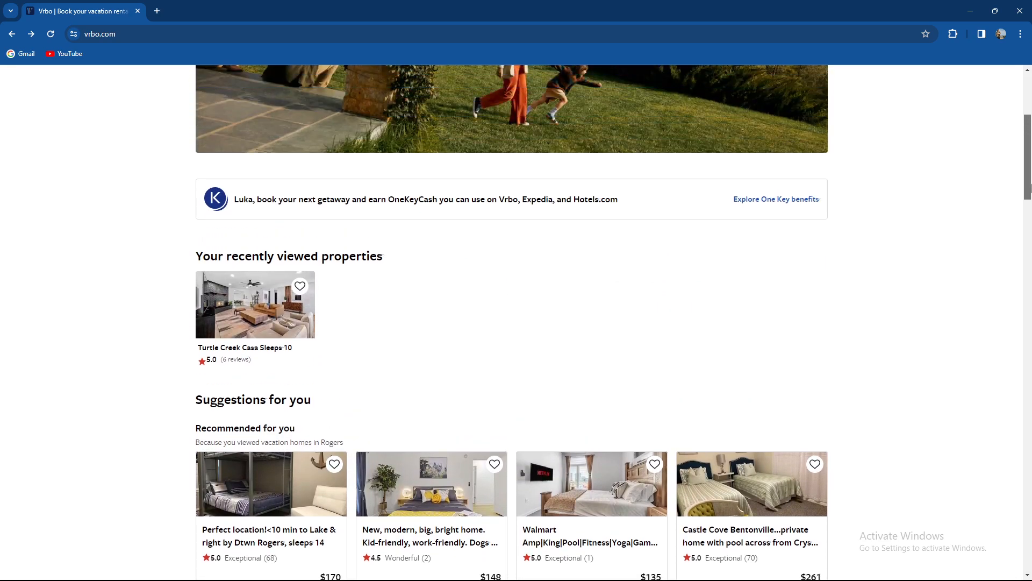
scroll("up", 3)
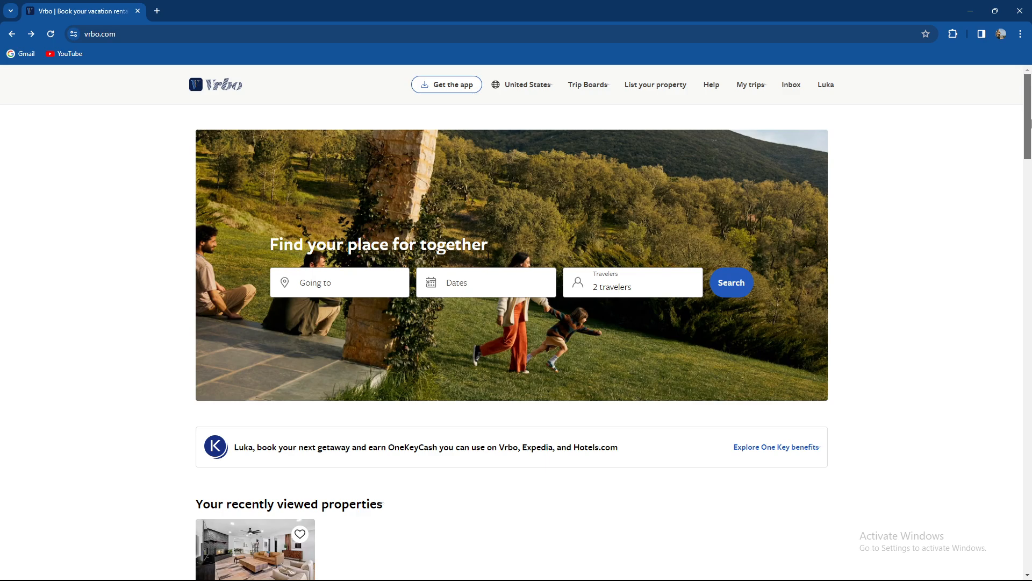
scroll("down", 3)
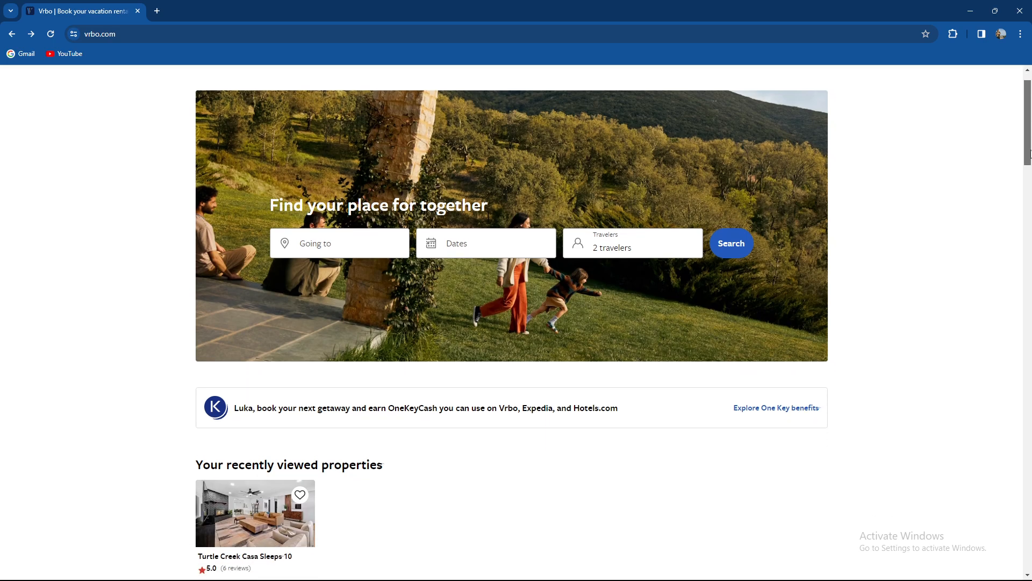
scroll("up", 3)
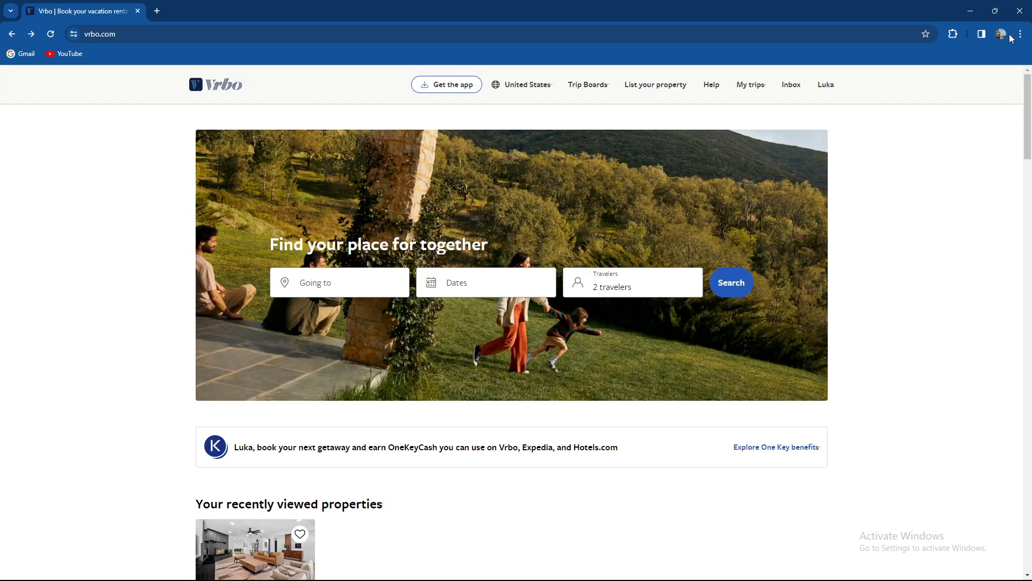
mouse_move(885, 156)
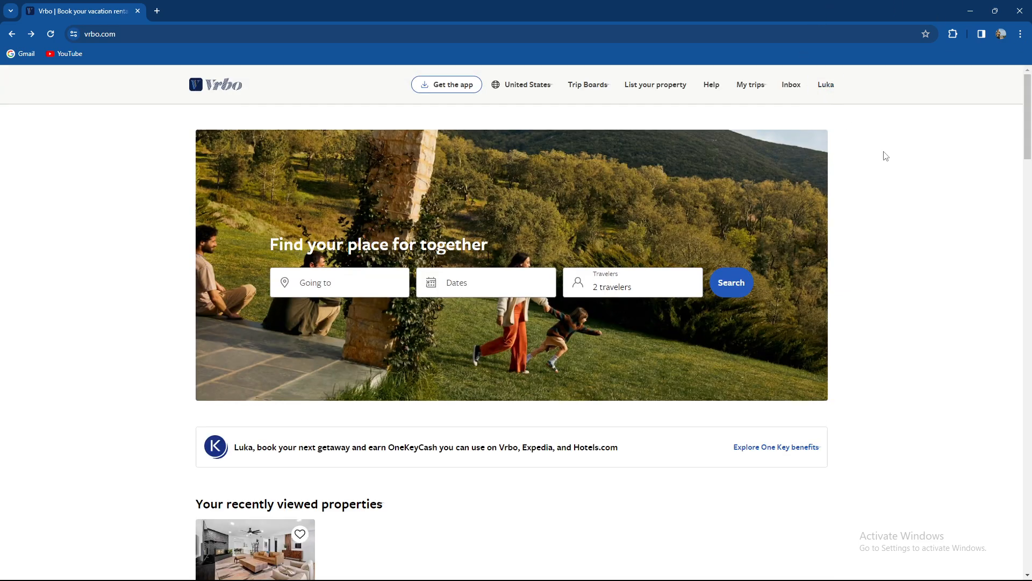
mouse_move(896, 169)
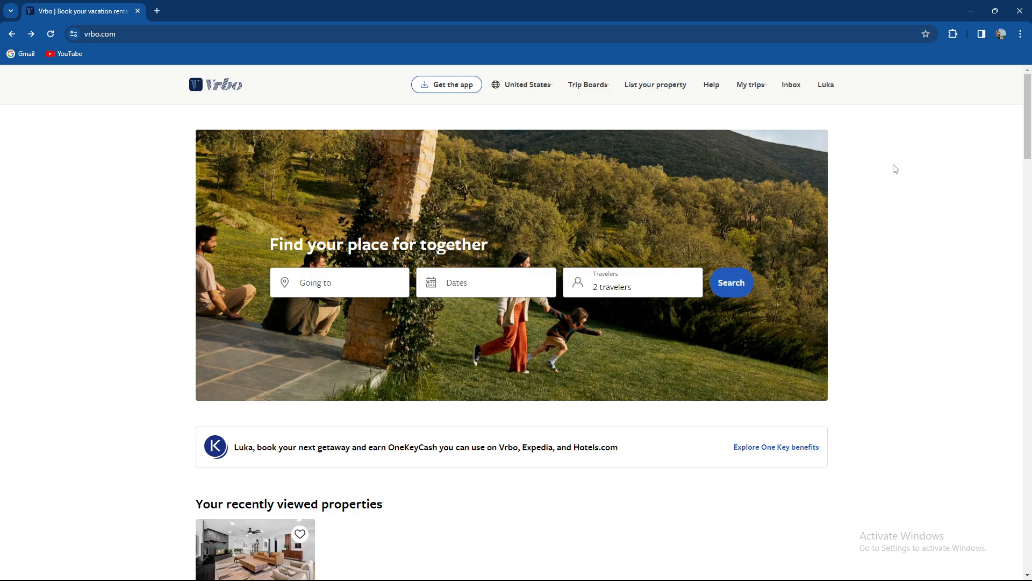
mouse_move(902, 163)
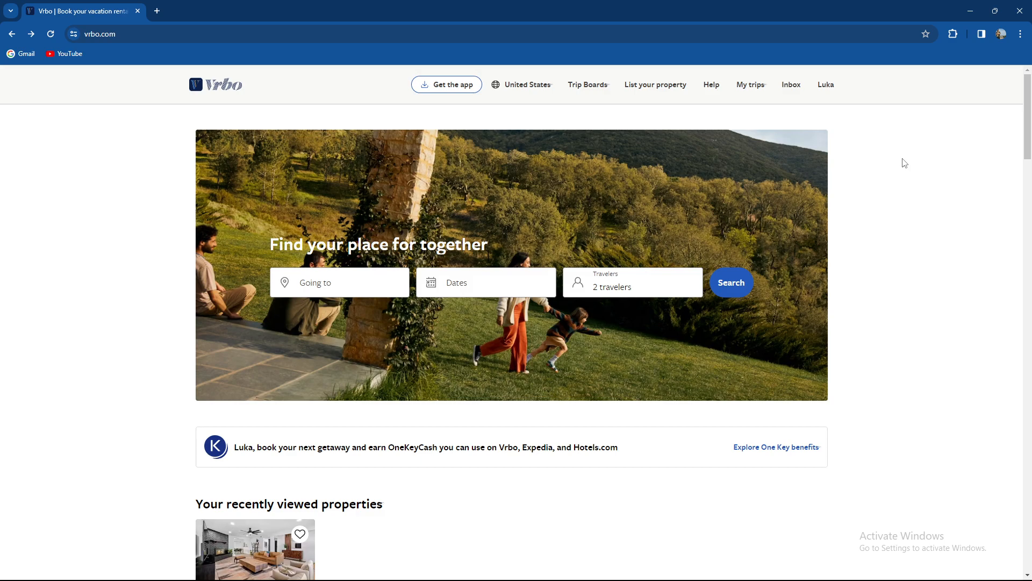
mouse_move(215, 84)
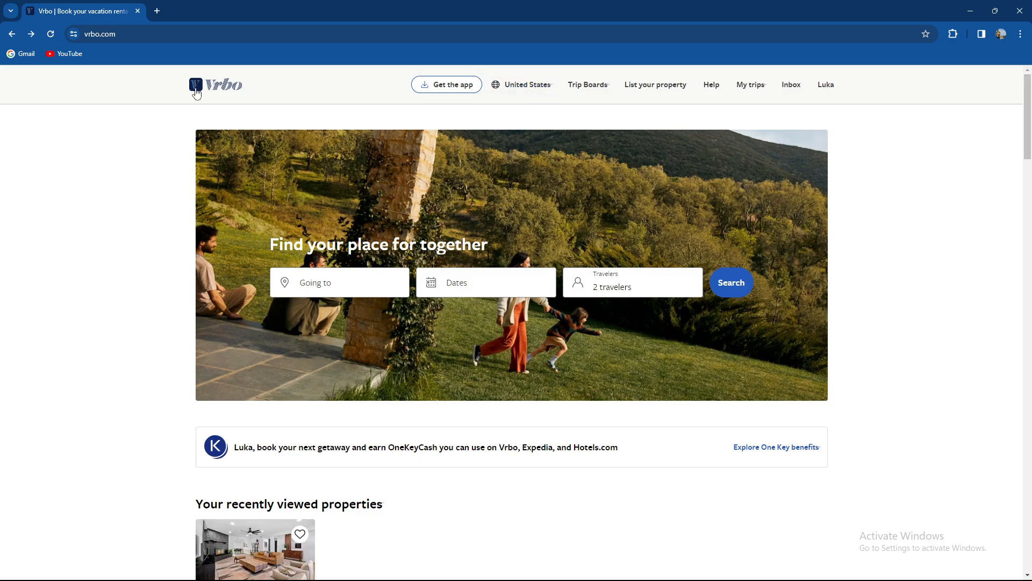